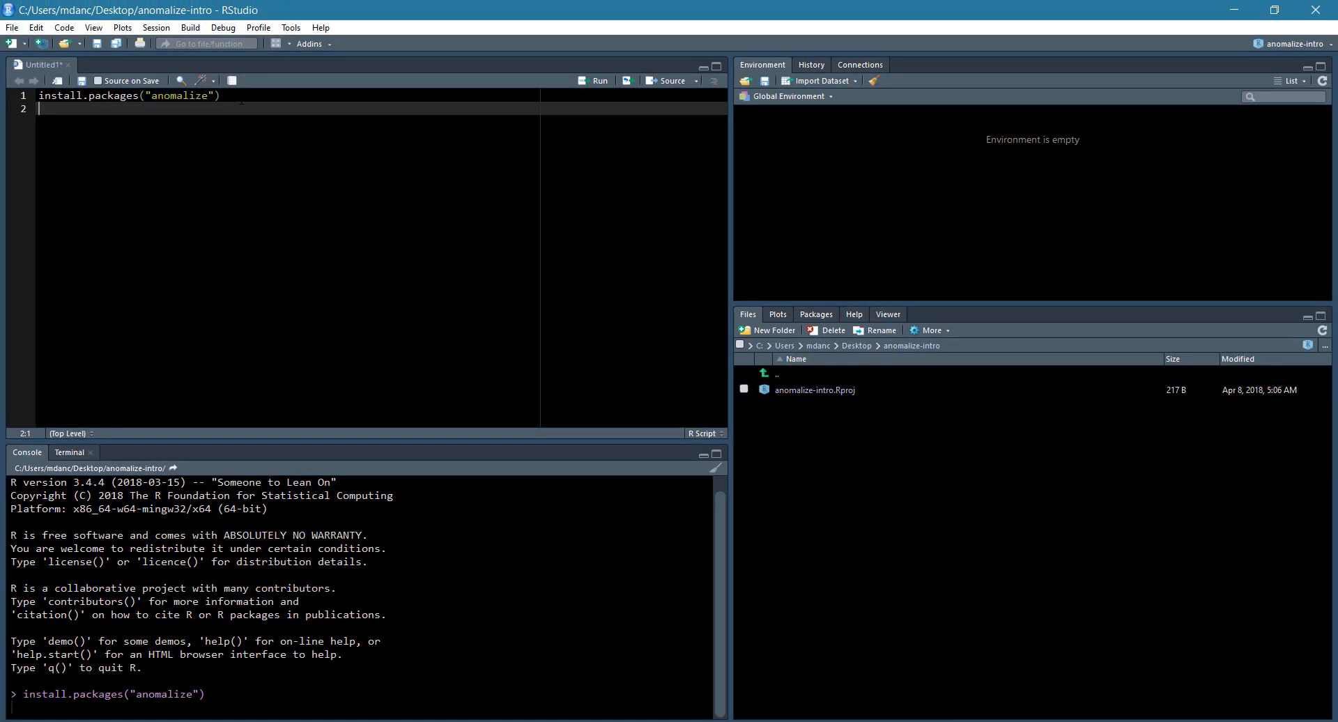
Run install.packages("anomalize") to download and unpack the anomalize package
{"action": "key", "text": "enter"}
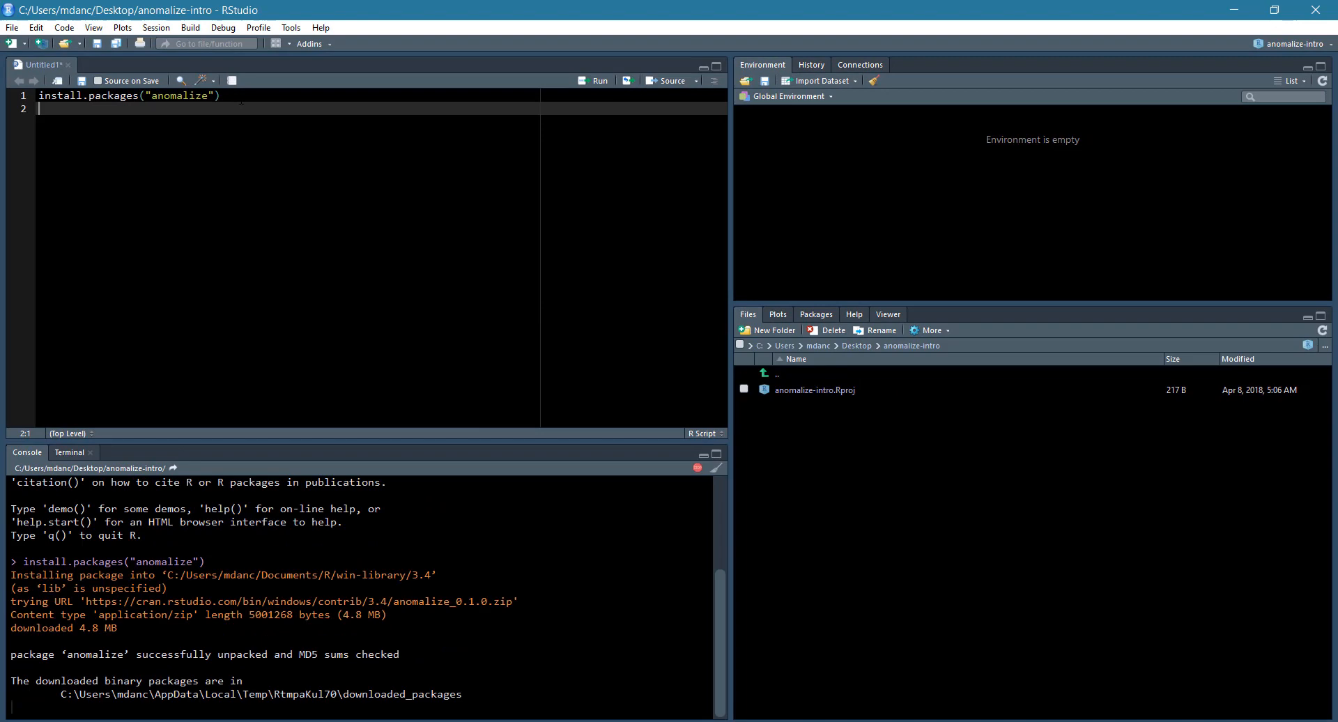
Write and run library("tidyverse"), then begin the library("anomalize") line
{"action": "type", "text": "library"}
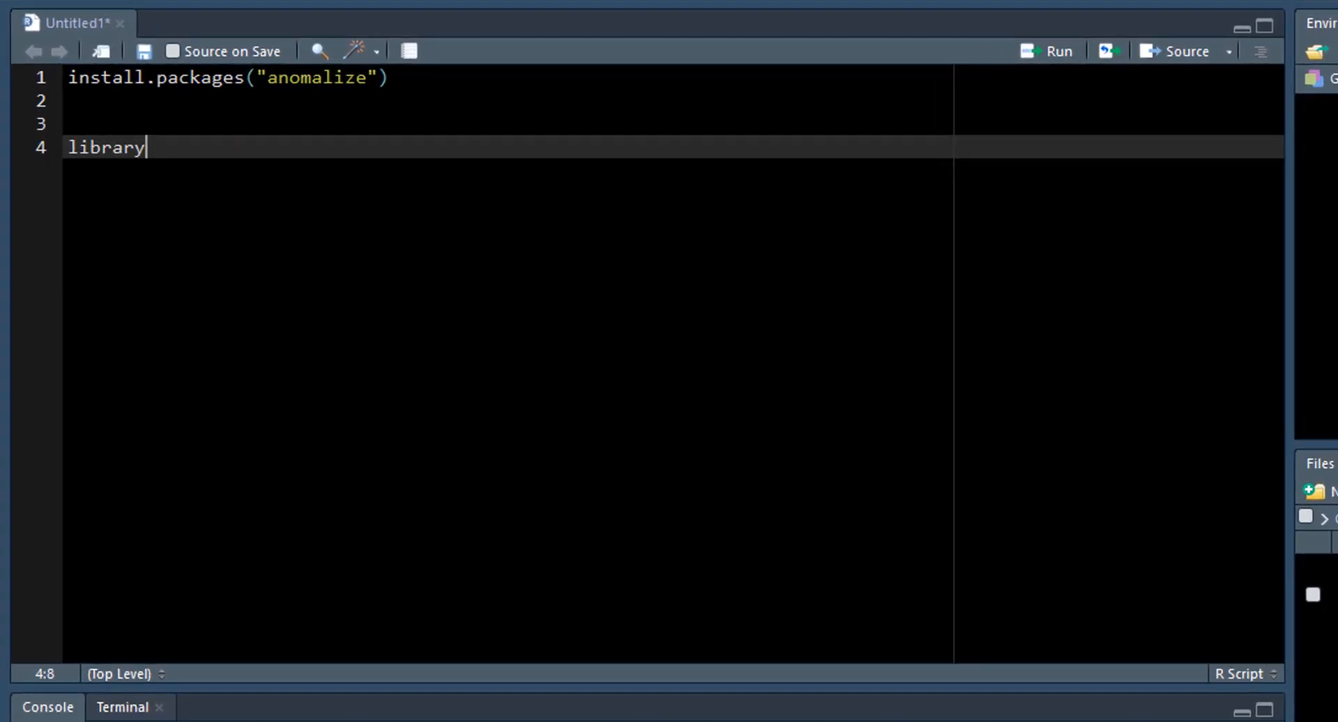
{"action": "type", "text": "(\"tidyverse\")"}
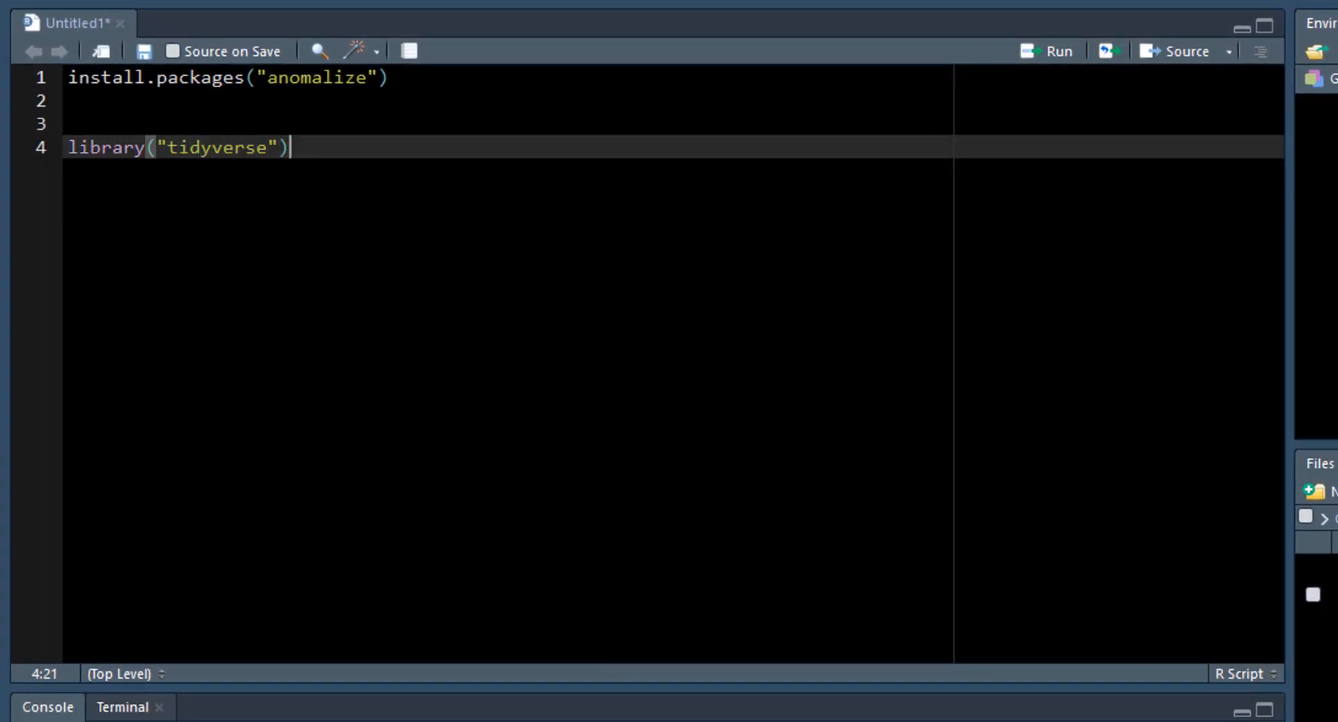
{"action": "type", "text": "library(\"anomalize"}
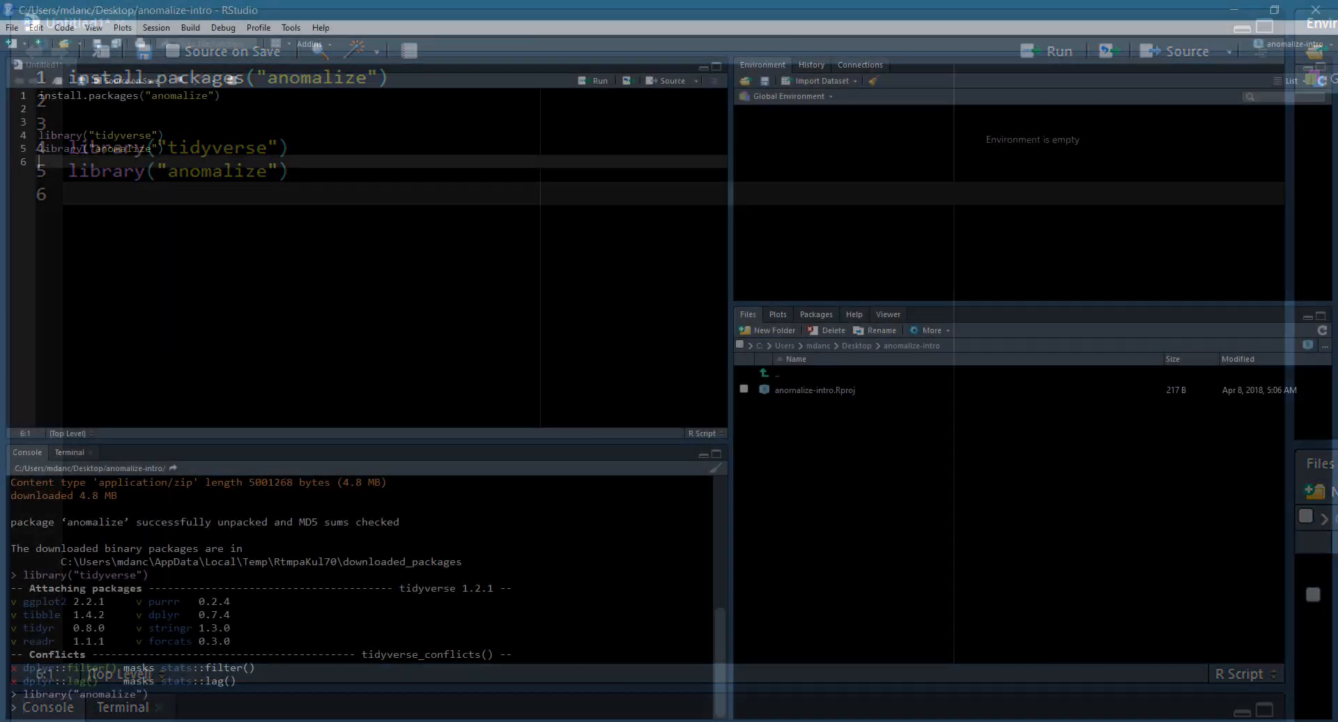
Run the tidyverse_cran_downloads ggplot with geom_point and three-column facet_wrap, then start the pipeline
{"action": "type", "text": "tidyverse_cran_downloads"}
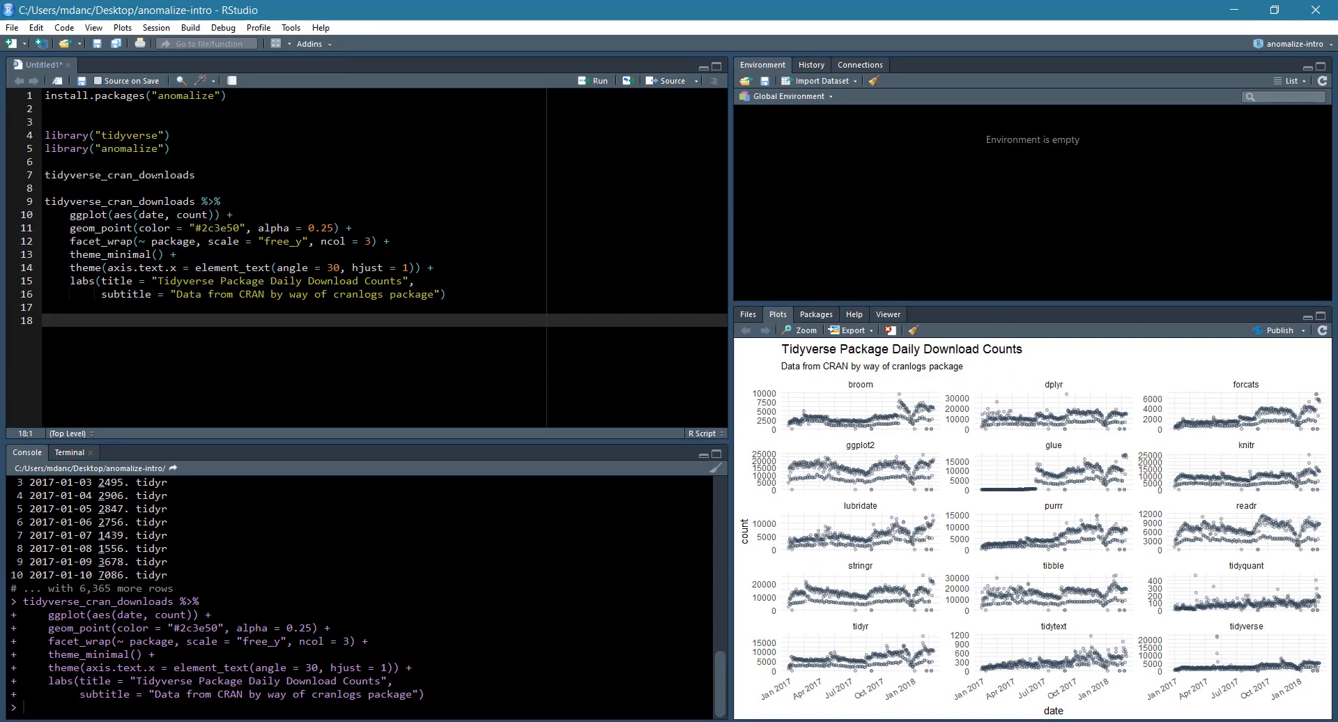
{"action": "type", "text": "tidyverse_cran_downloads"}
{"action": "type", "text": "anomalize(remainder"}
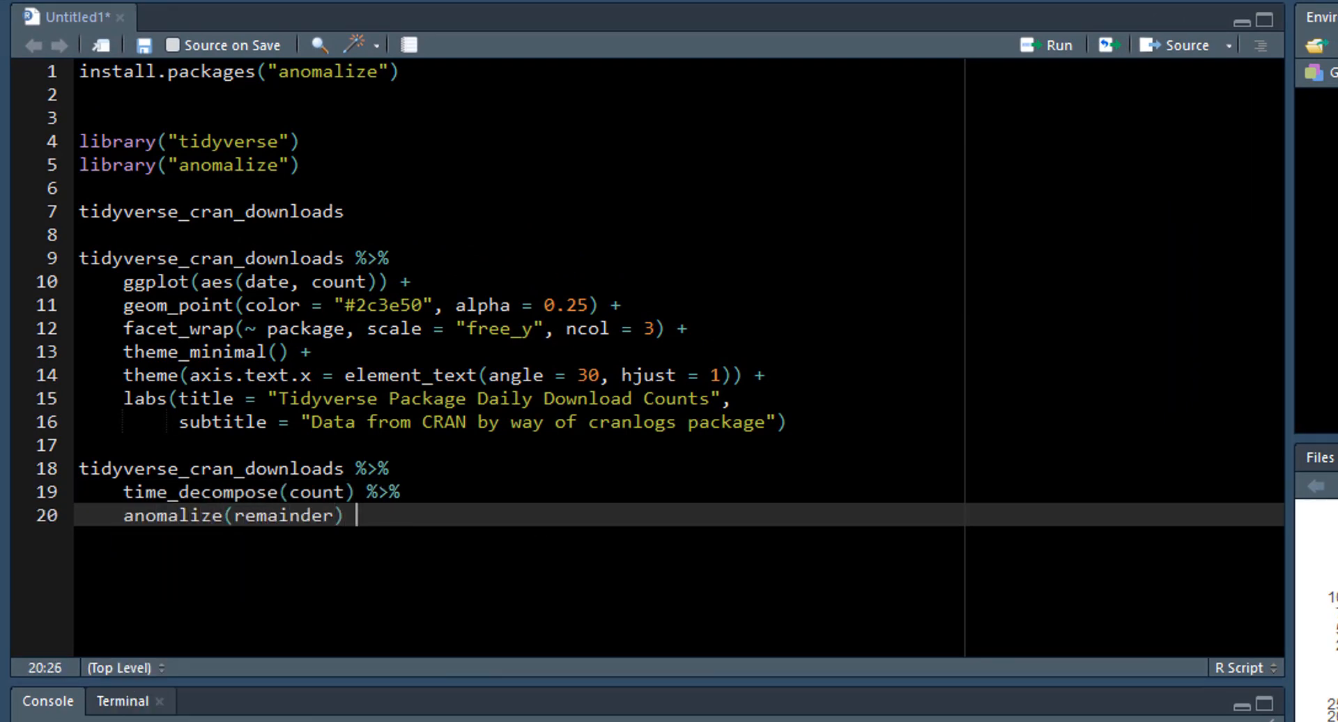
Pipe the recomposed data into plot_anomalies(time_recomposed = TRUE, ncol = 3, alpha...)
{"action": "type", "text": "%>%"}
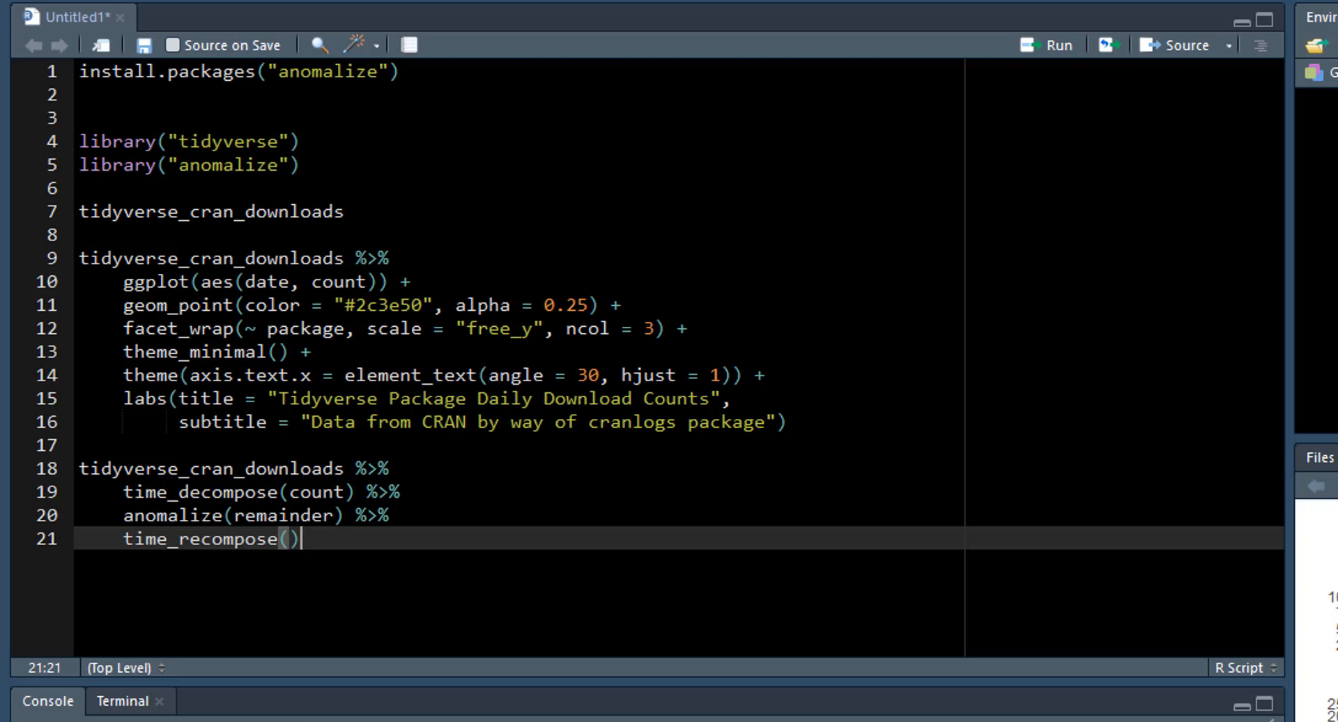
{"action": "type", "text": "plot_anomalies("}
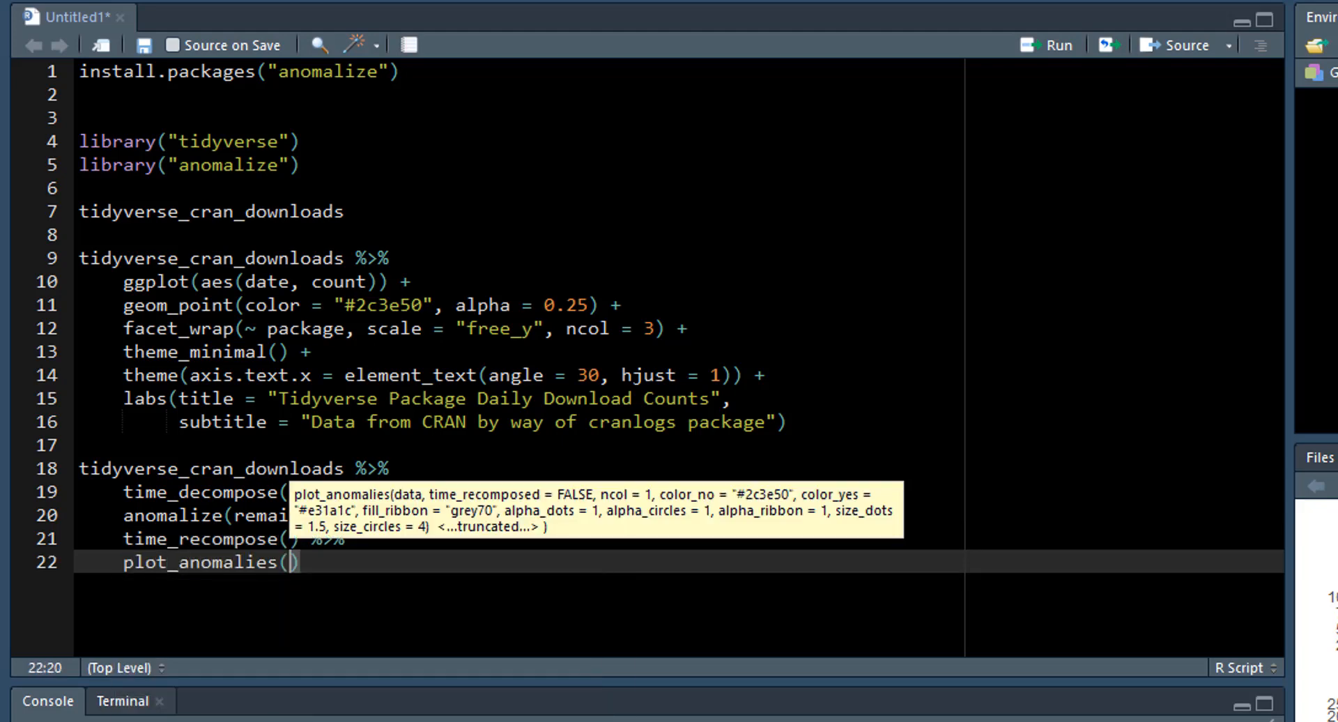
{"action": "type", "text": "time_recomposed = TRUE,"}
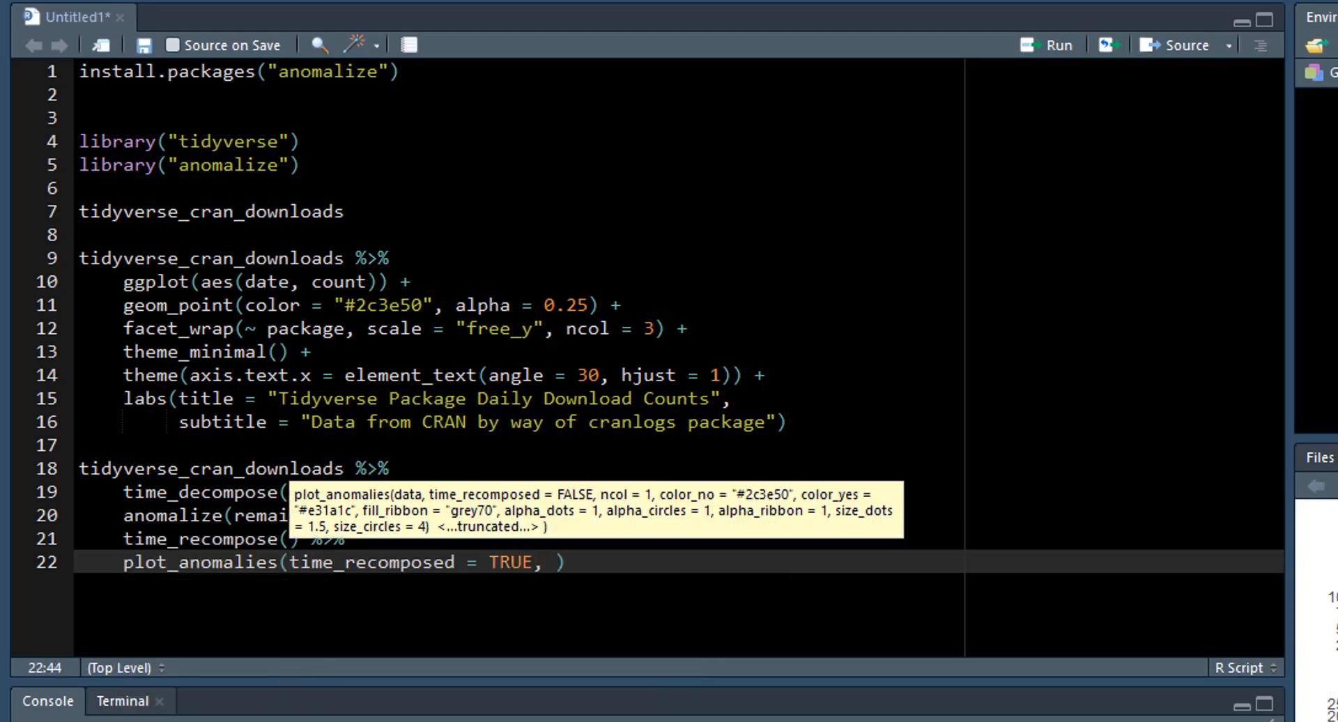
{"action": "type", "text": "ncol = 3, alpha"}
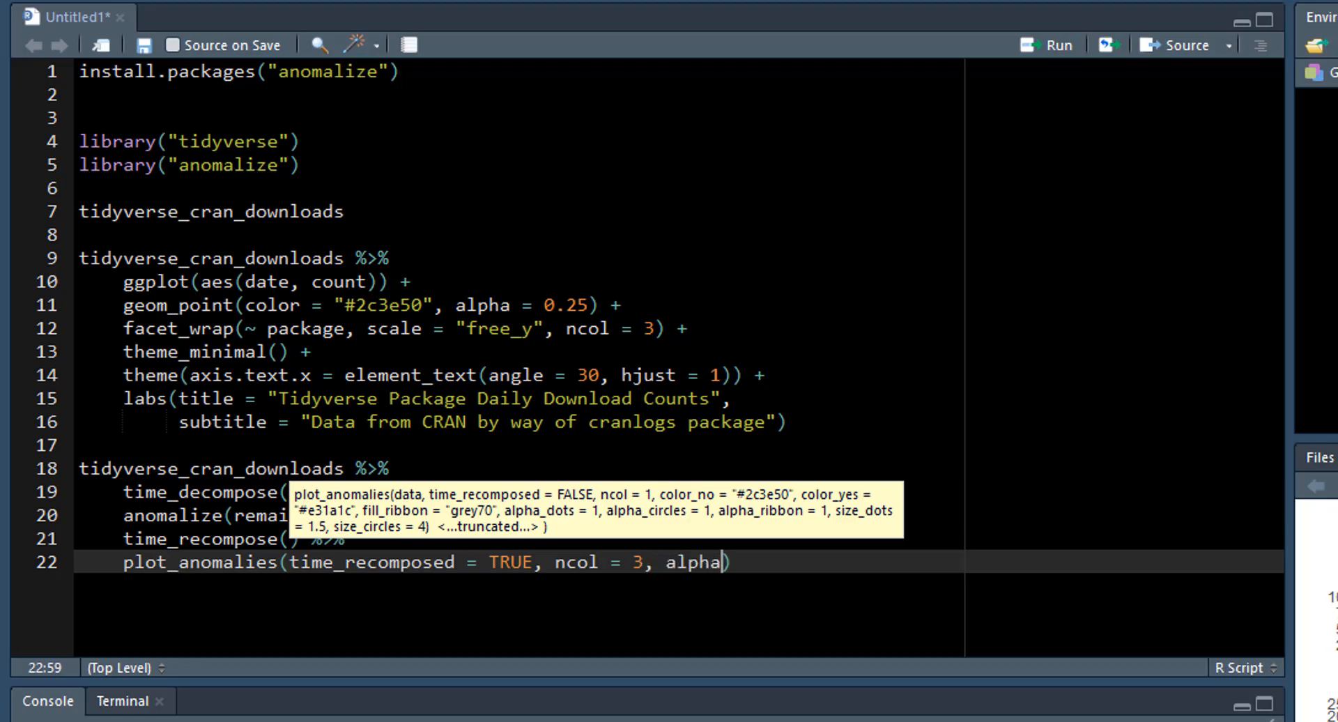